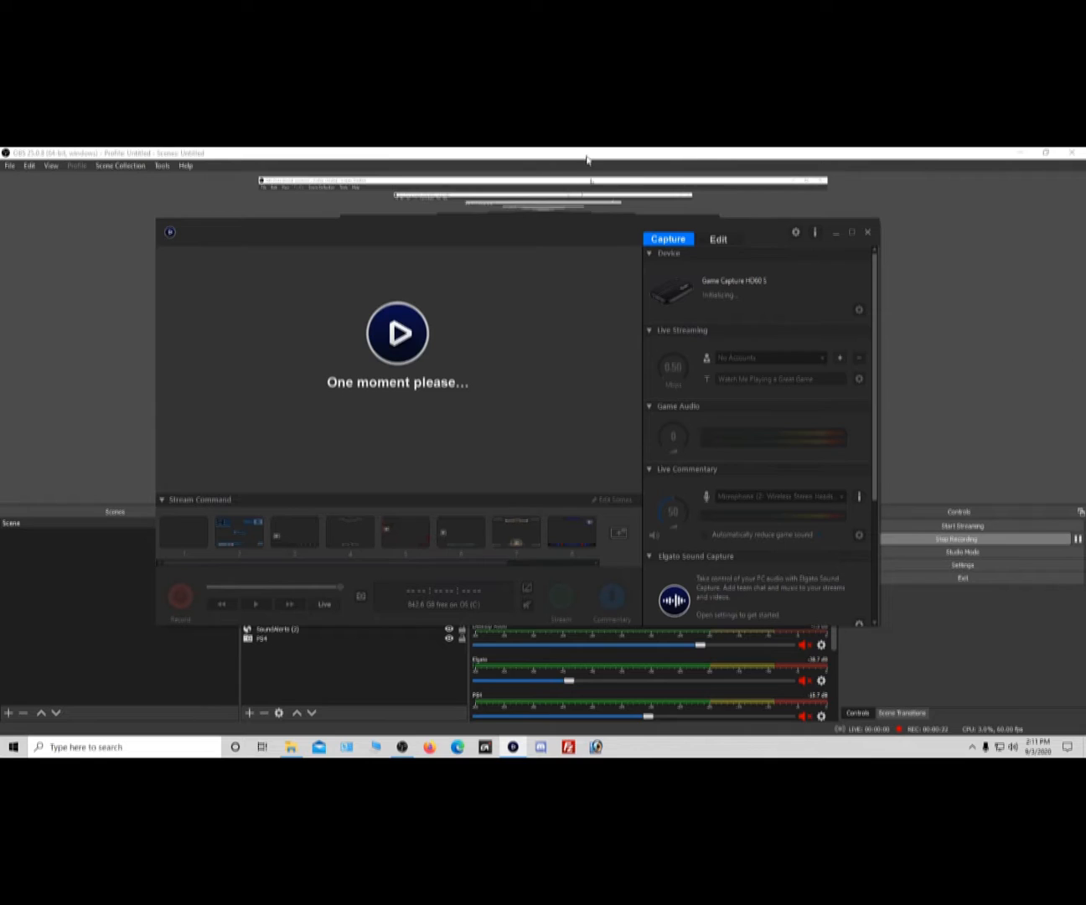
mouse_move(165, 394)
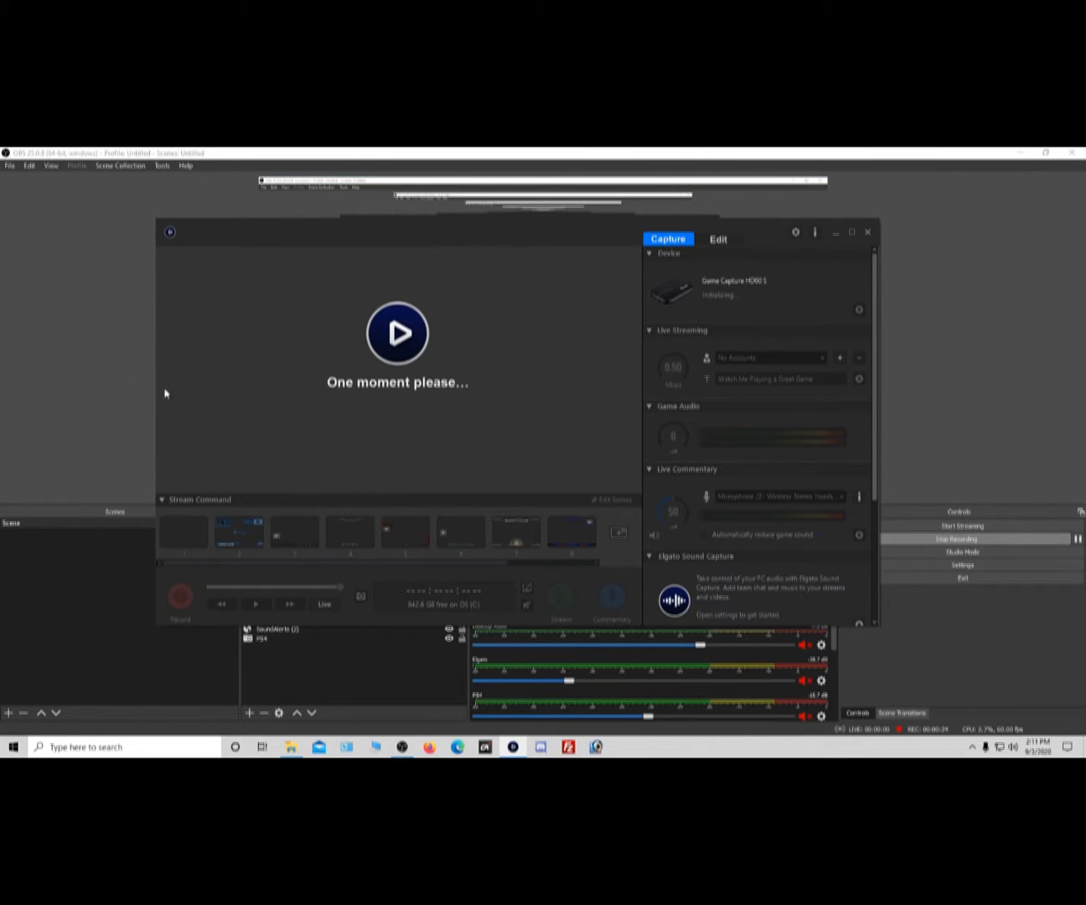
mouse_move(566, 323)
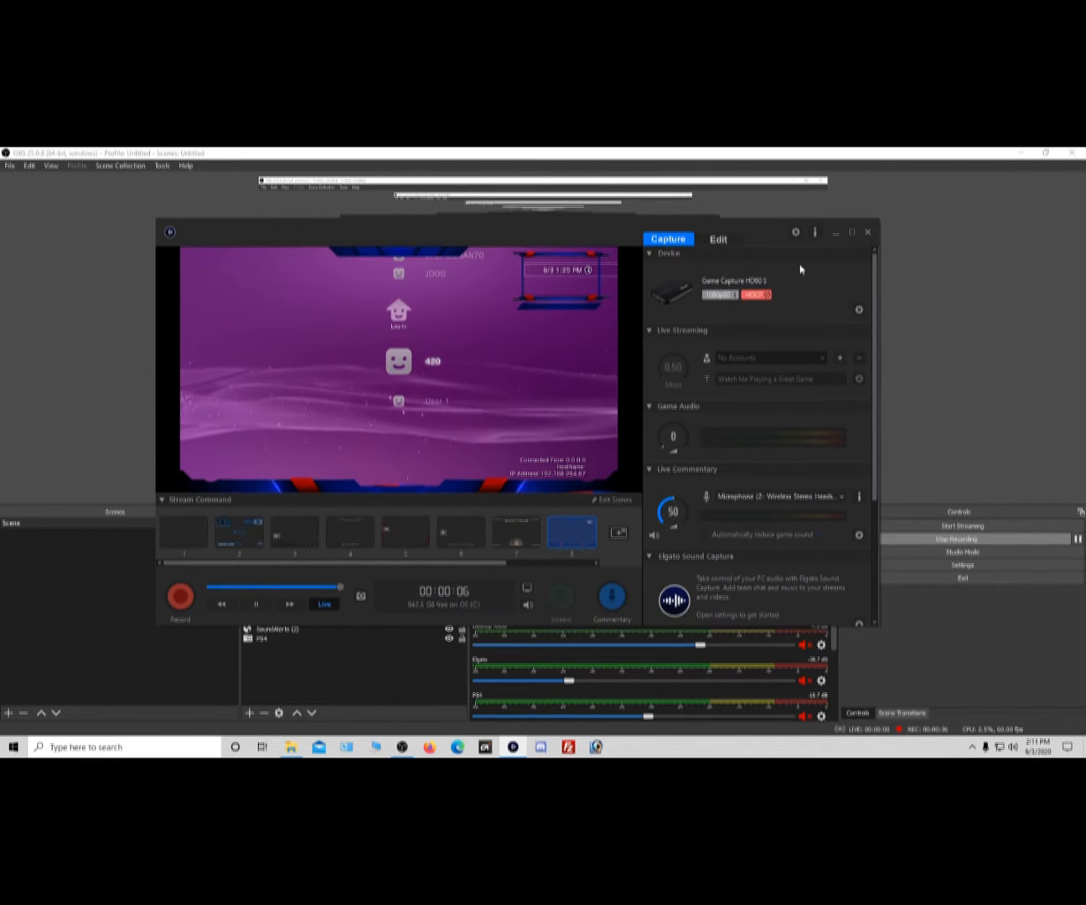
mouse_move(859, 309)
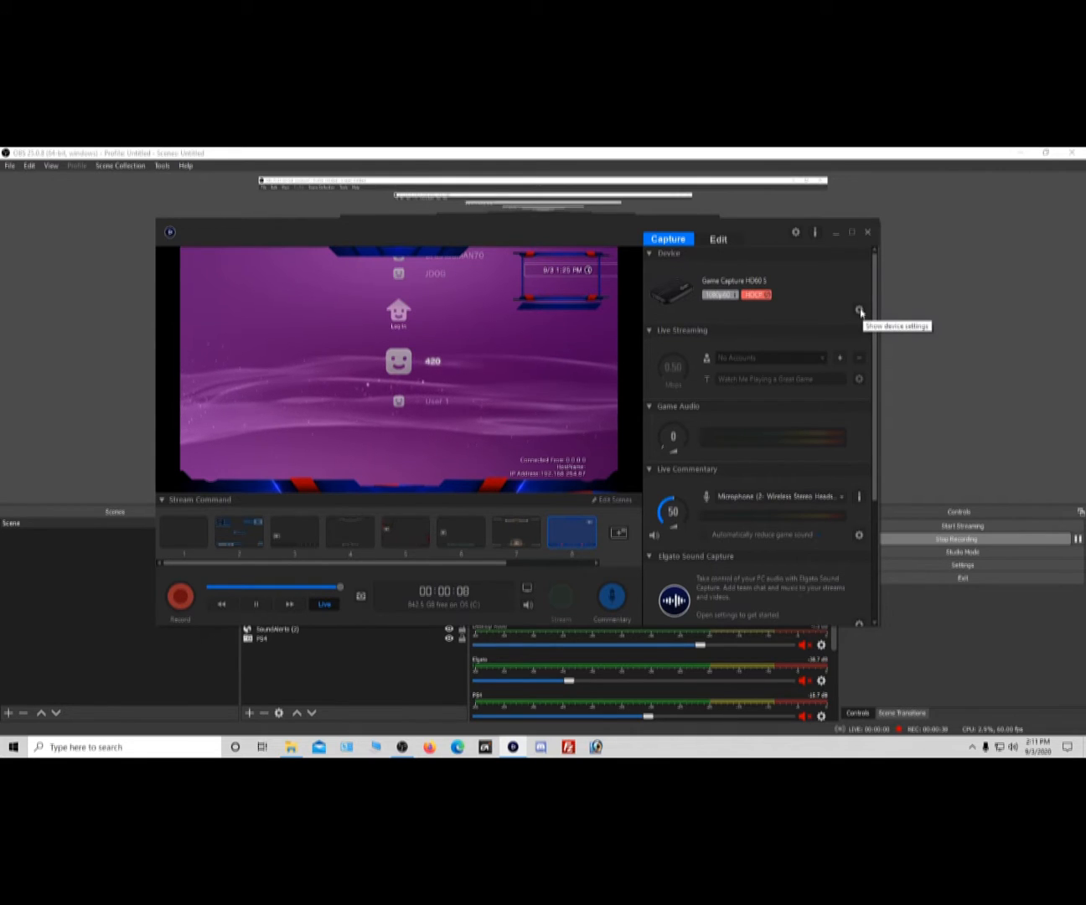
- Open the HD60 S Capture settings and keep PlayStation 4 as the input device
left_click(859, 309)
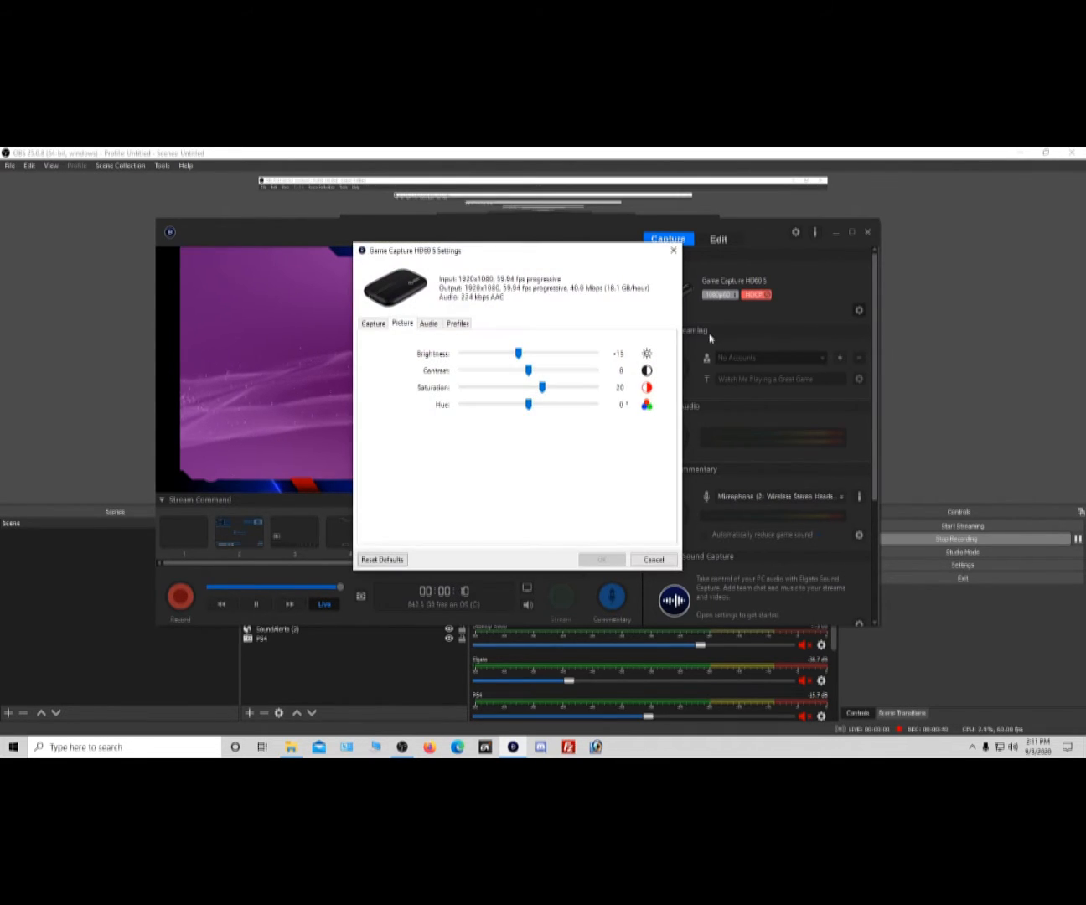
left_click(373, 323)
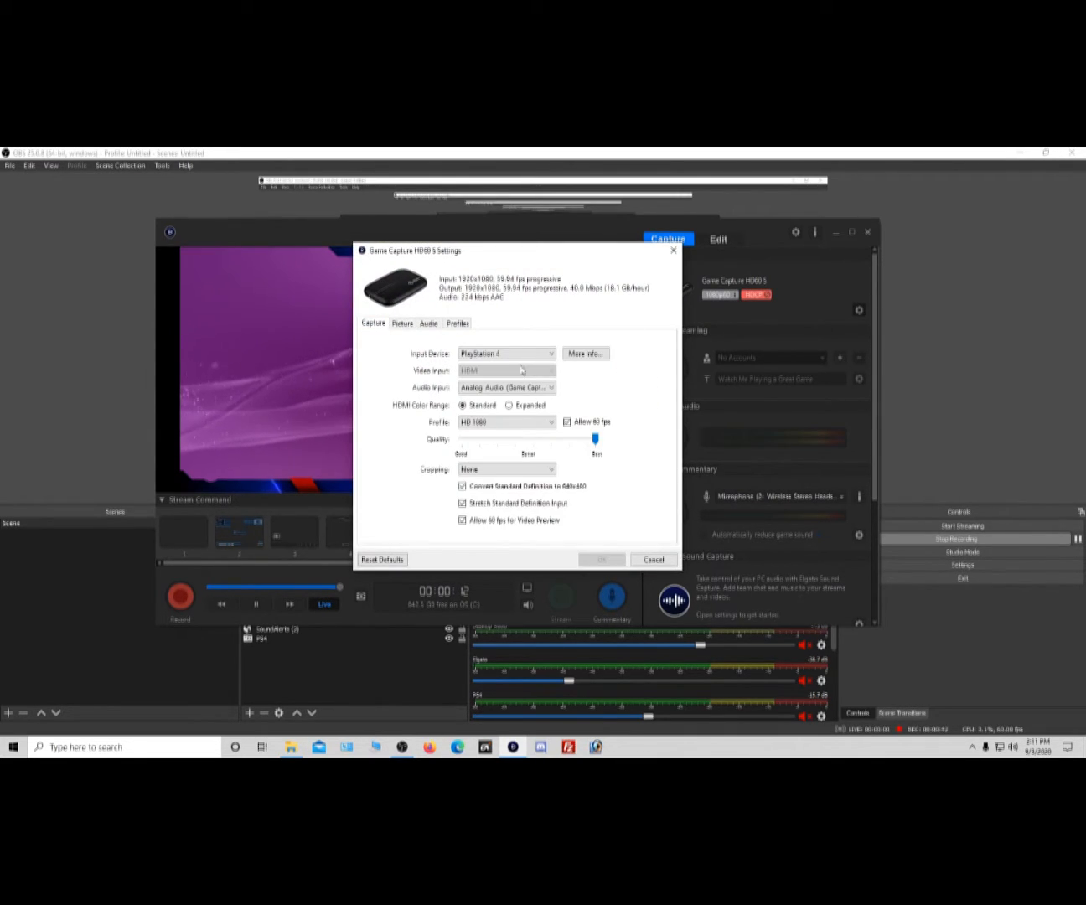
left_click(506, 352)
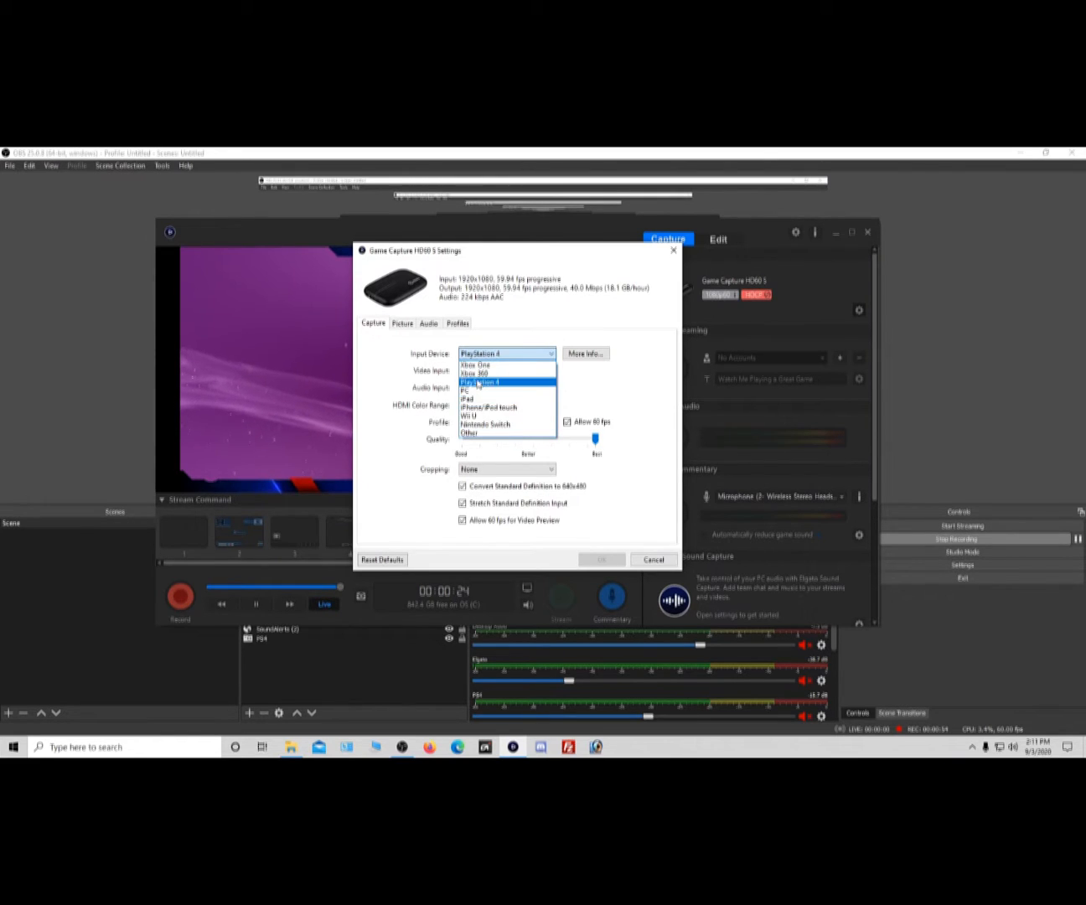
mouse_move(507, 434)
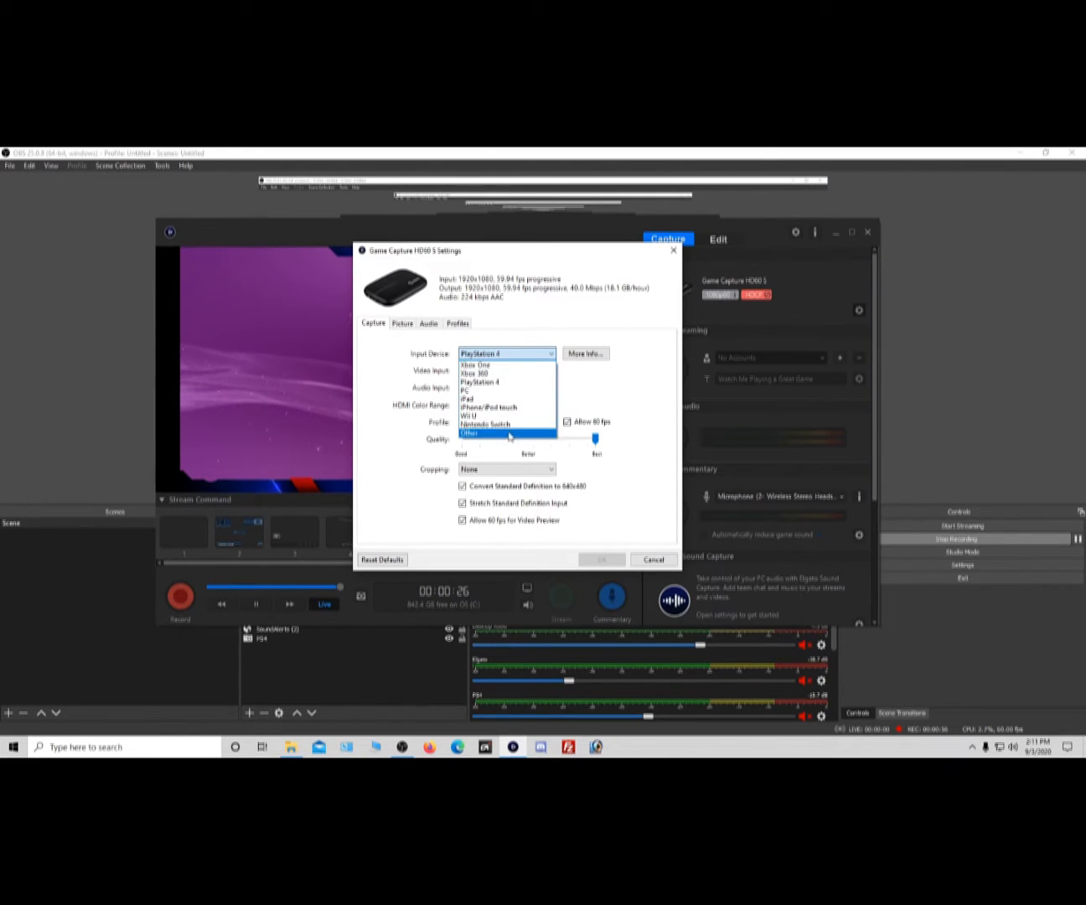
mouse_move(486, 424)
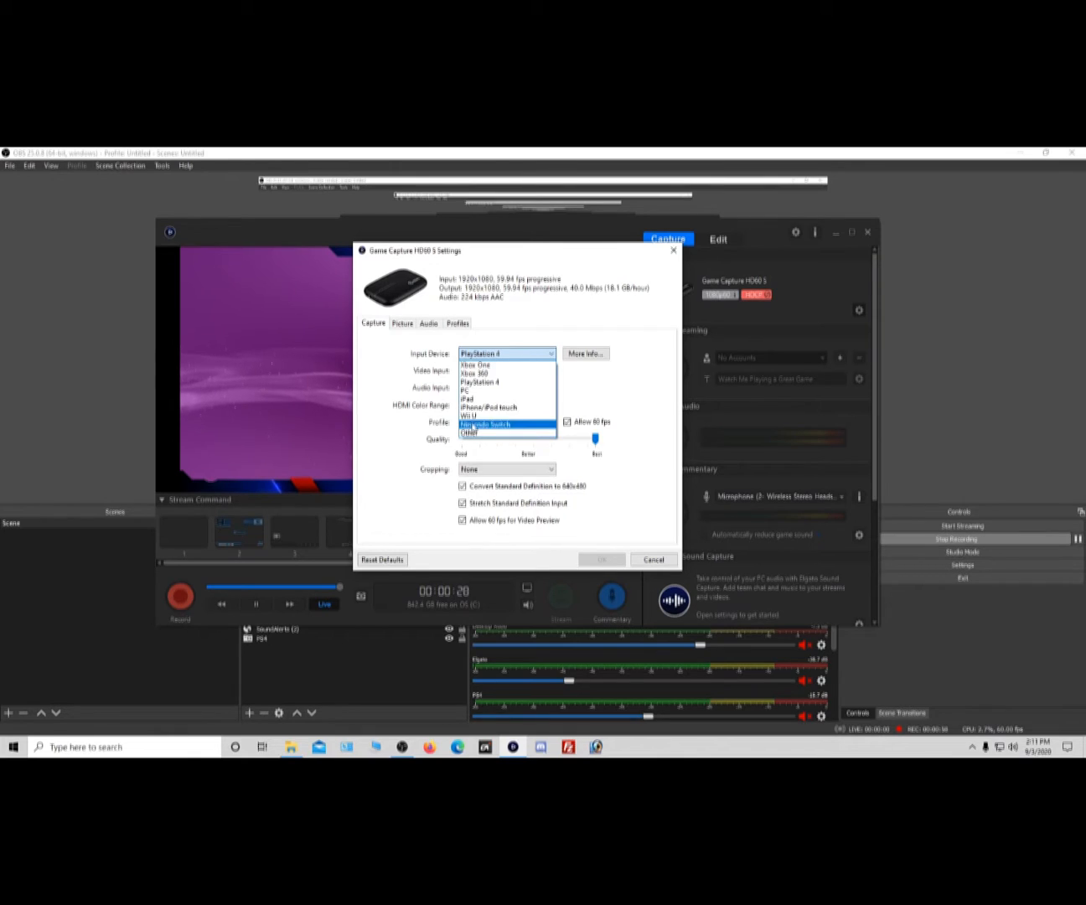
left_click(480, 382)
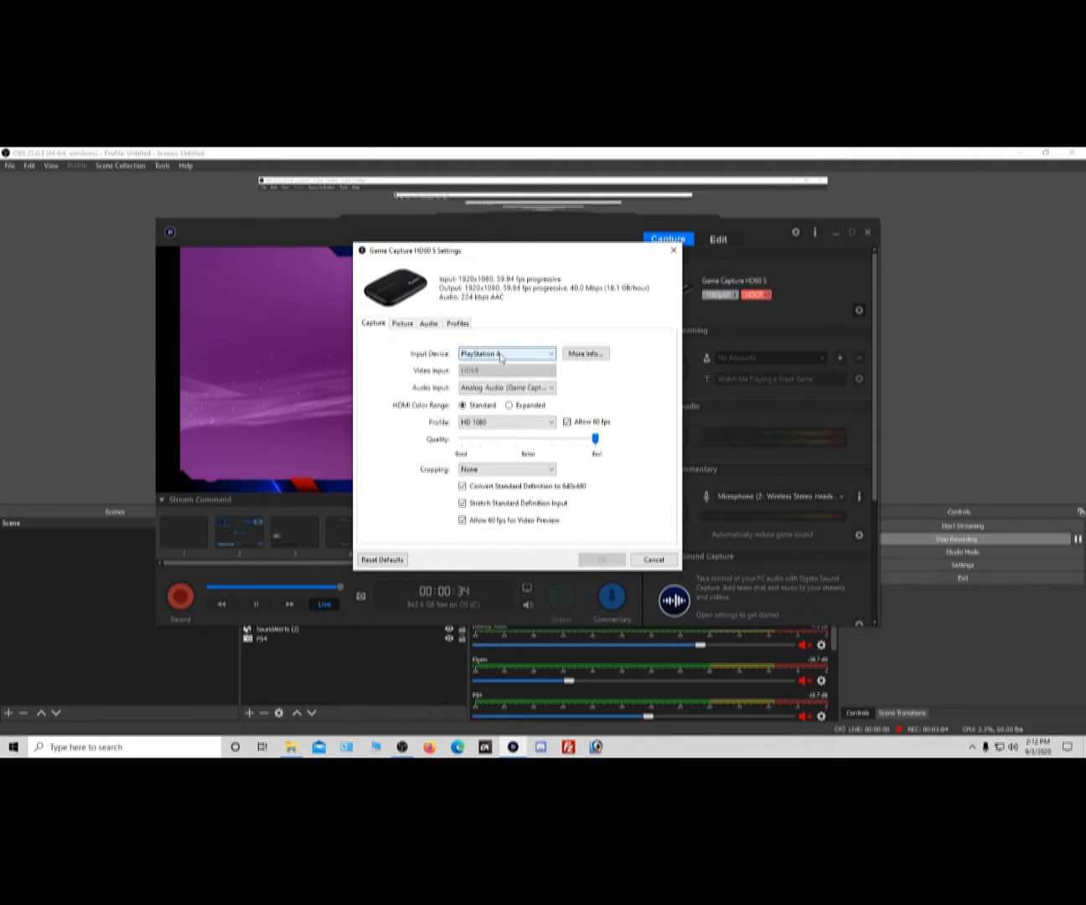
- Choose Analog Audio (Game Capture HD60 S) as the audio input and close the settings
left_click(506, 387)
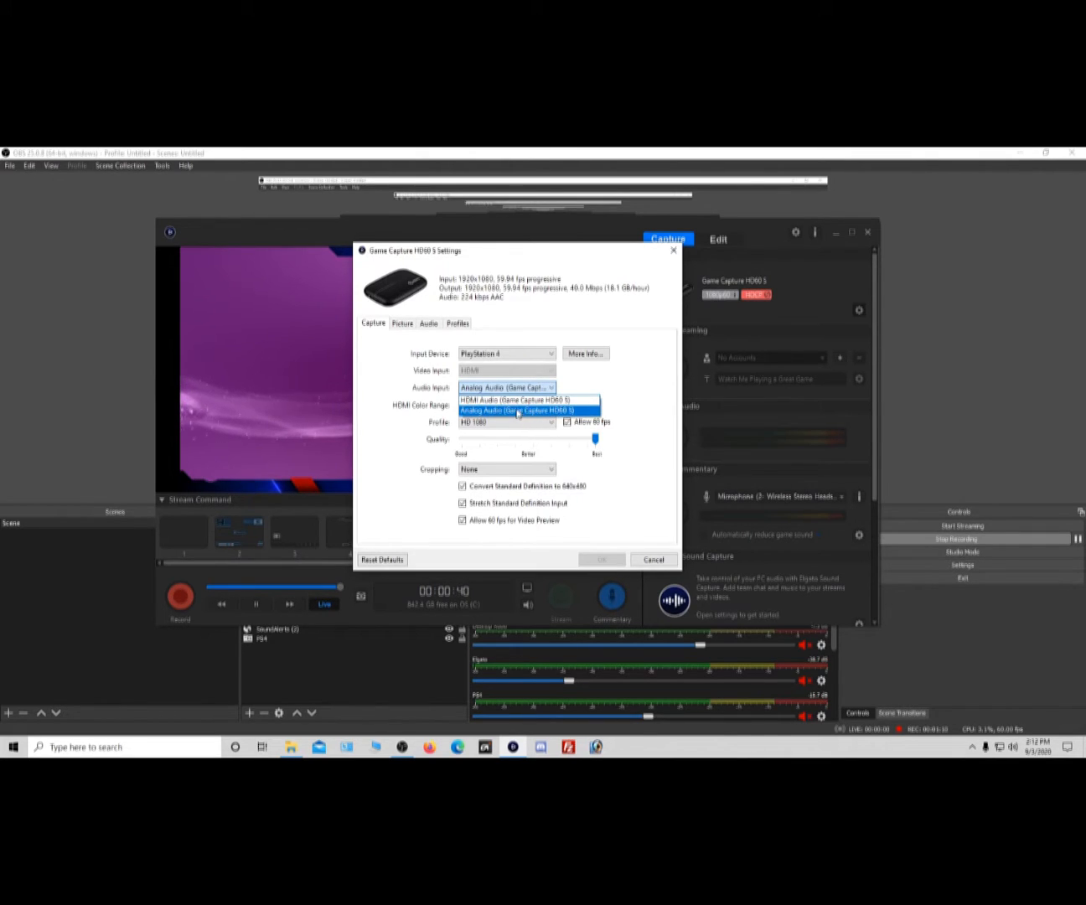
left_click(517, 411)
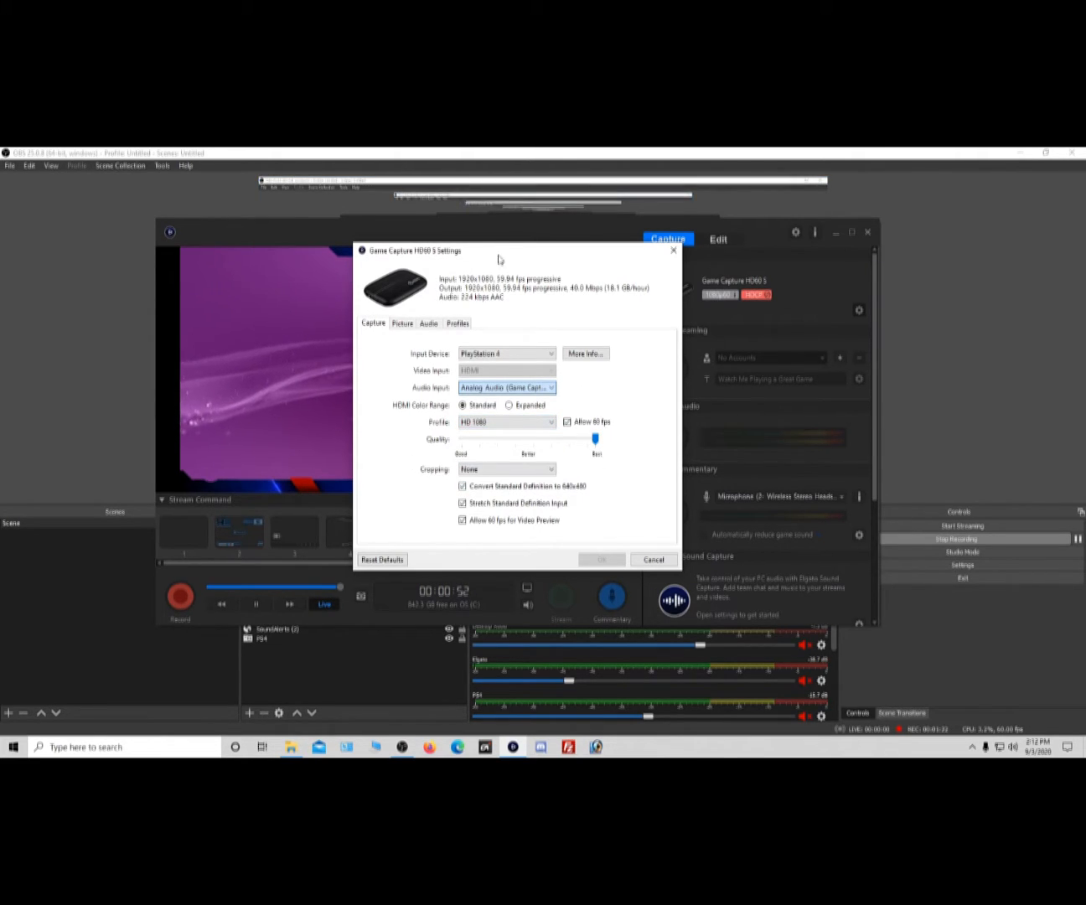
left_click(652, 559)
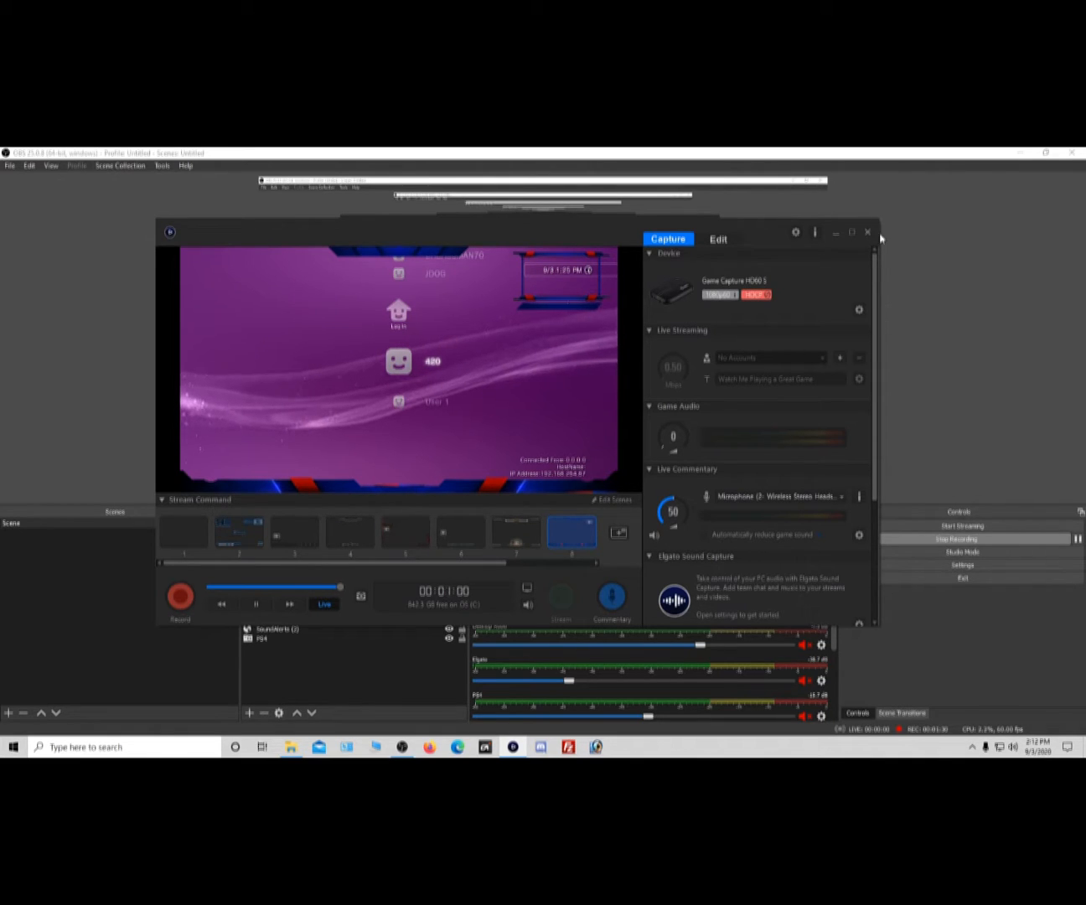
- Close the Elgato Game Capture HD window so the PS3 menu feed fills the screen
left_click(867, 232)
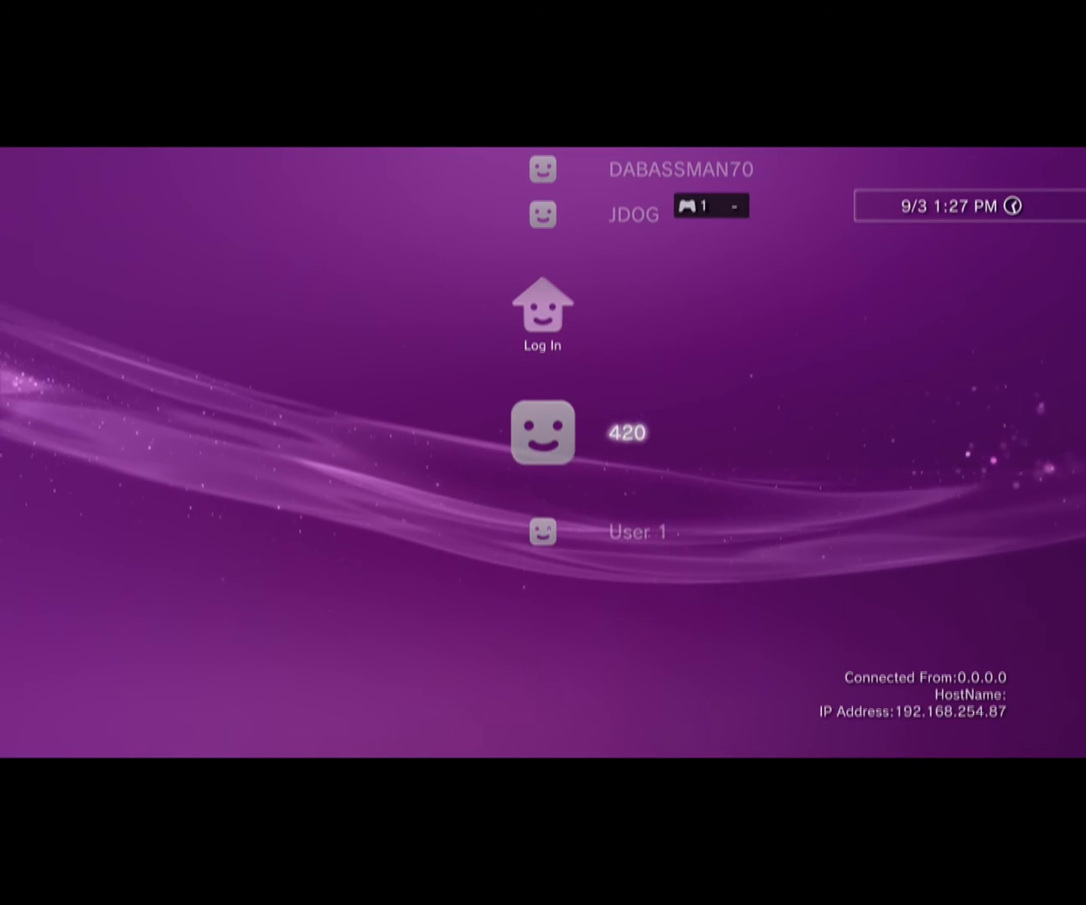
- Leave full-screen view to see the OBS main window with PC, PS4 and PS3 theme sources
left_click(542, 432)
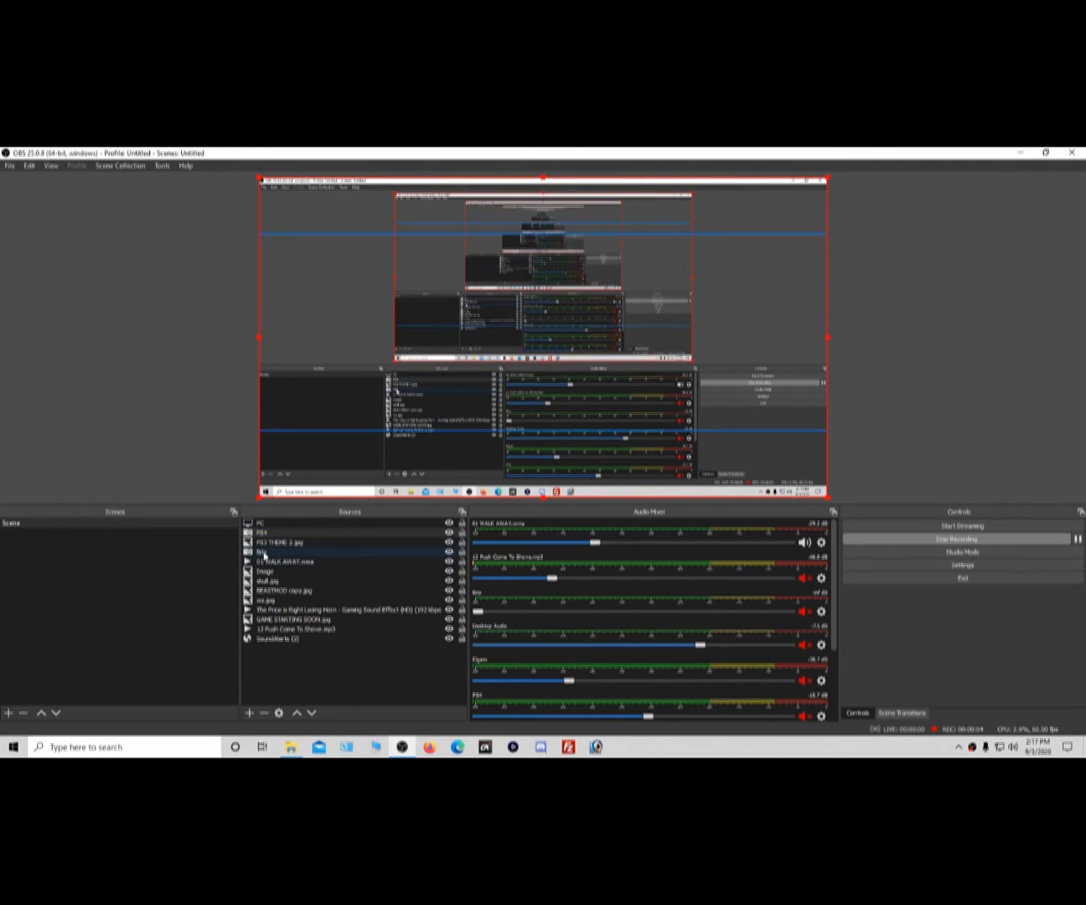
- Move the Brio webcam source to the top of the Sources list, above PS4
left_click(264, 550)
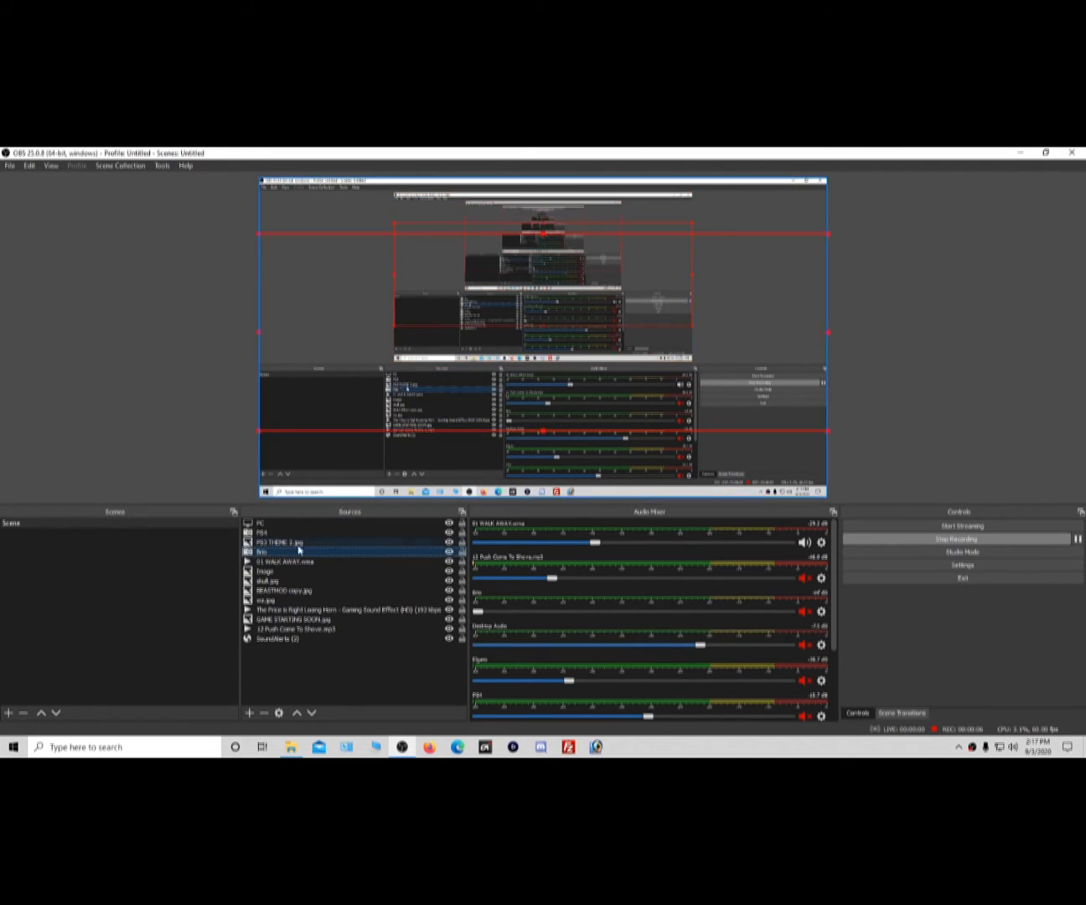
left_click(268, 524)
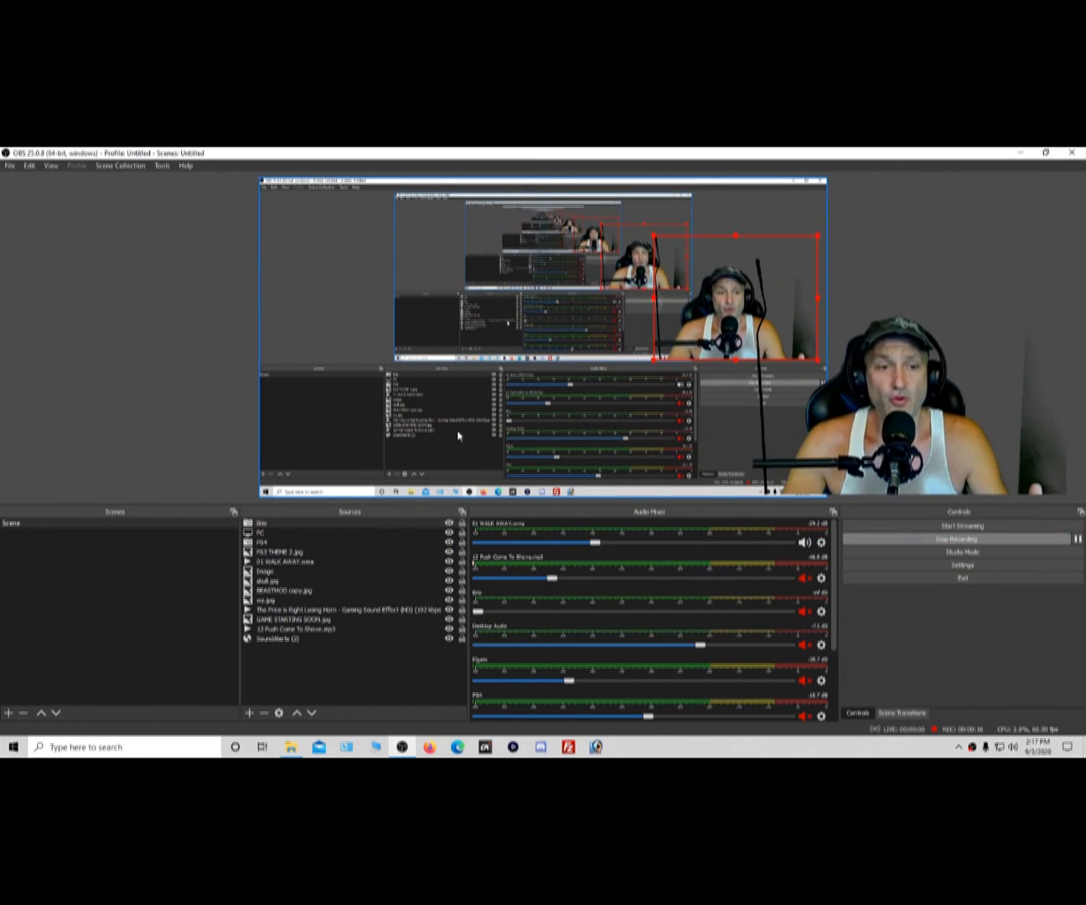
left_click(262, 542)
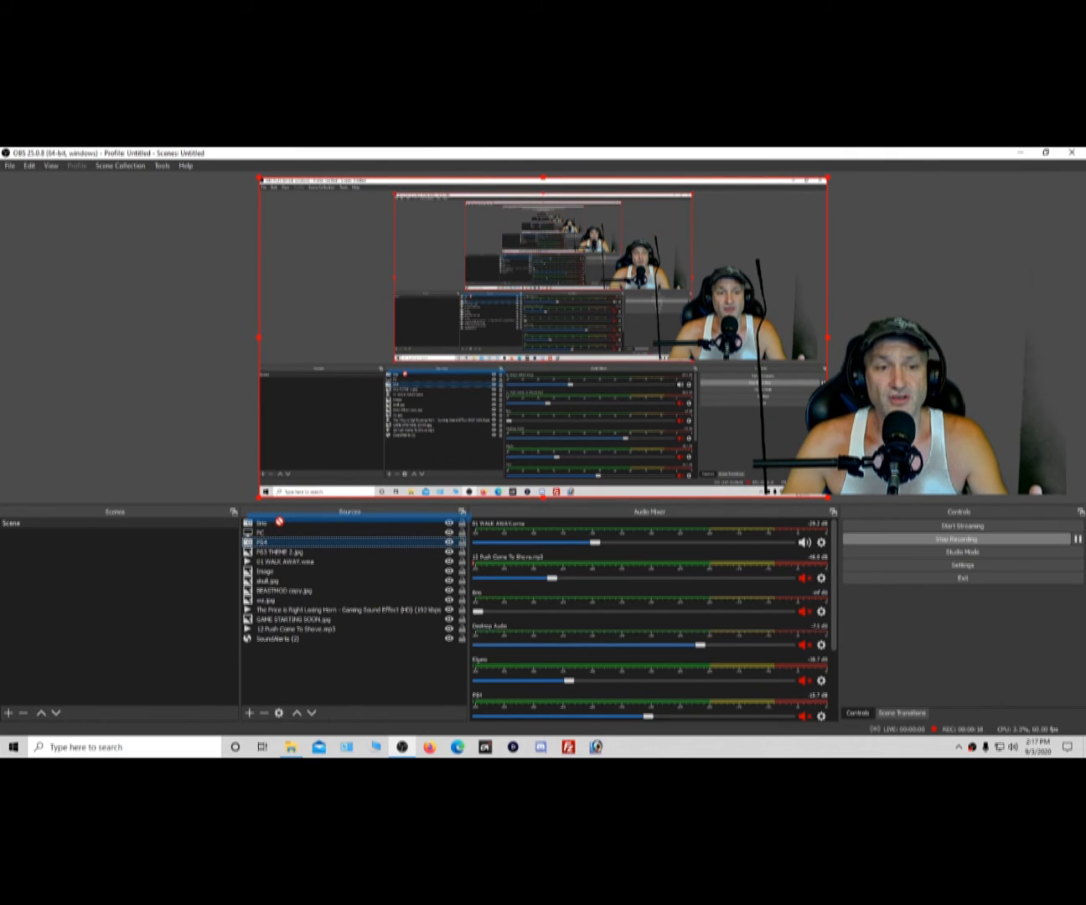